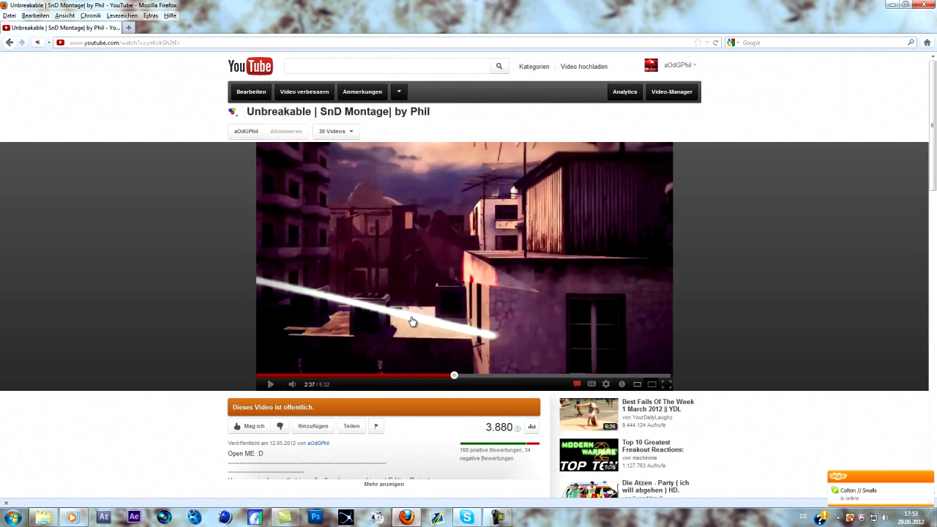
pyautogui.moveTo(439, 284)
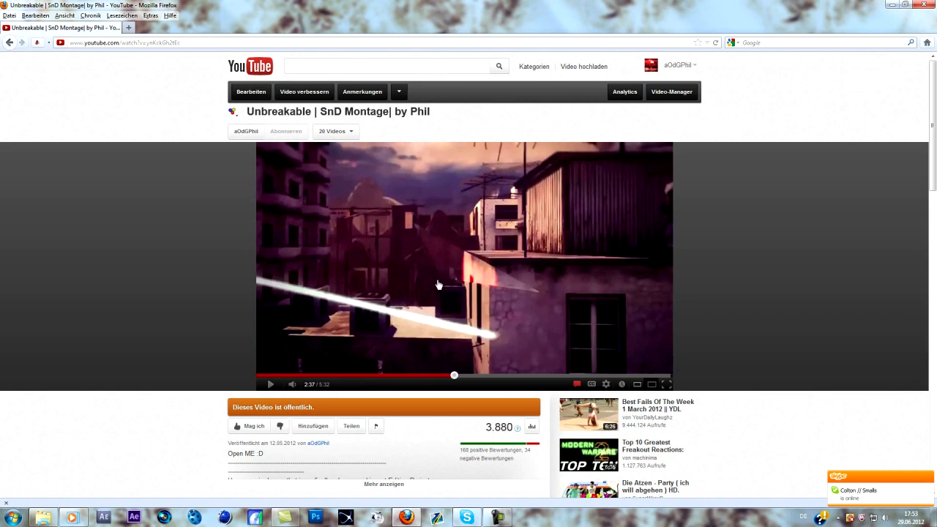
pyautogui.moveTo(467, 275)
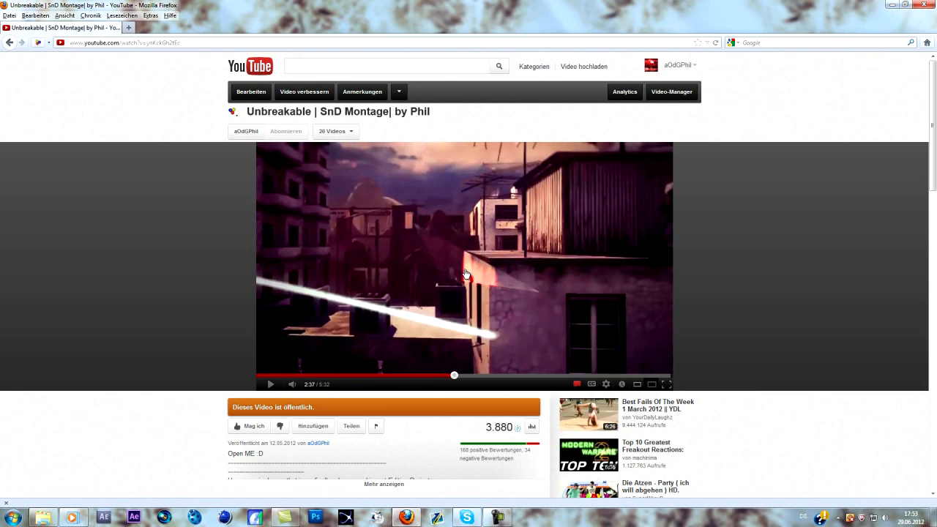
pyautogui.moveTo(476, 274)
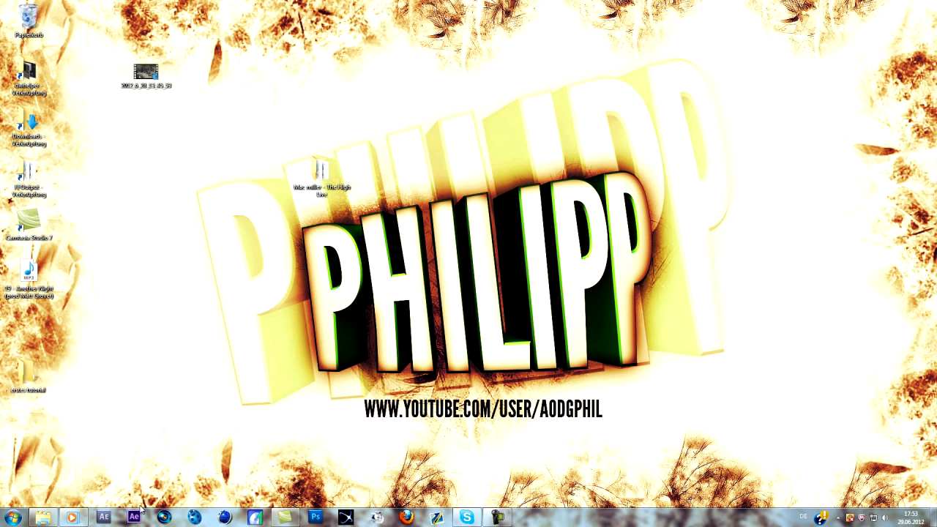
pyautogui.click(133, 517)
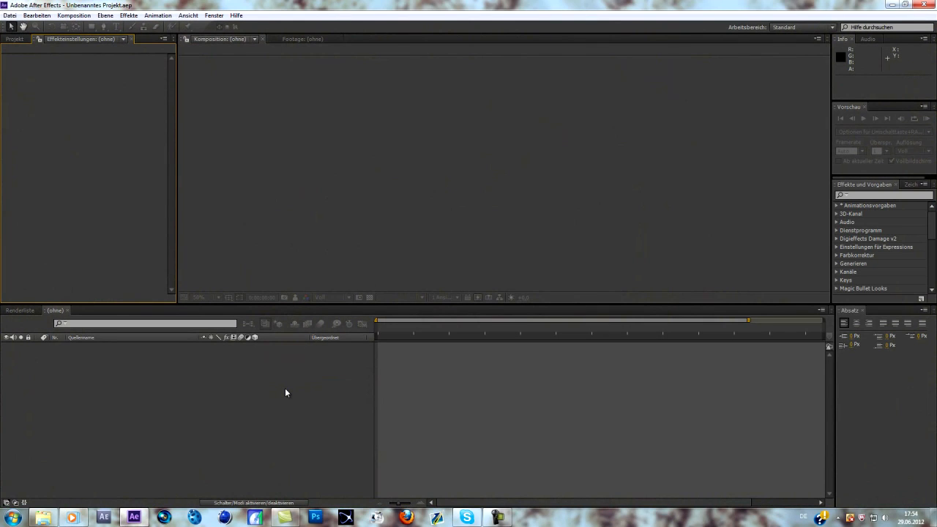
pyautogui.moveTo(125, 498)
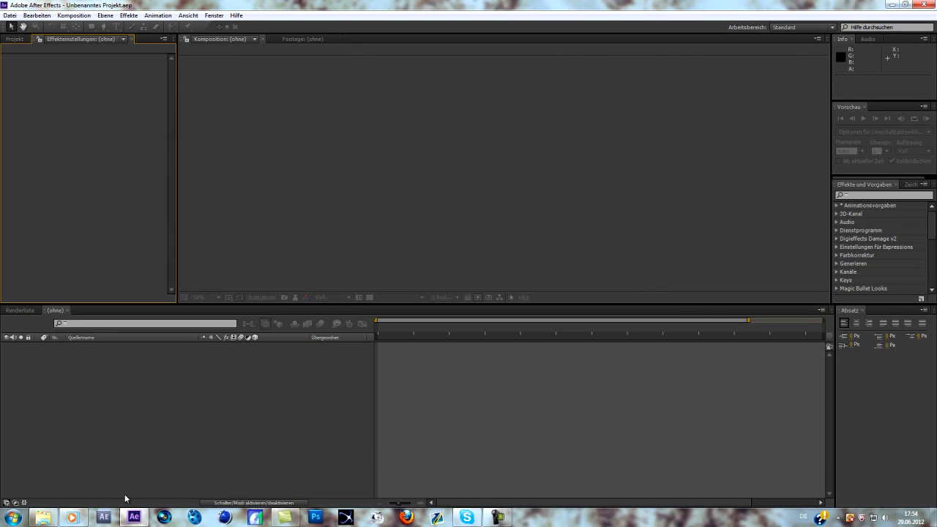
pyautogui.moveTo(25, 318)
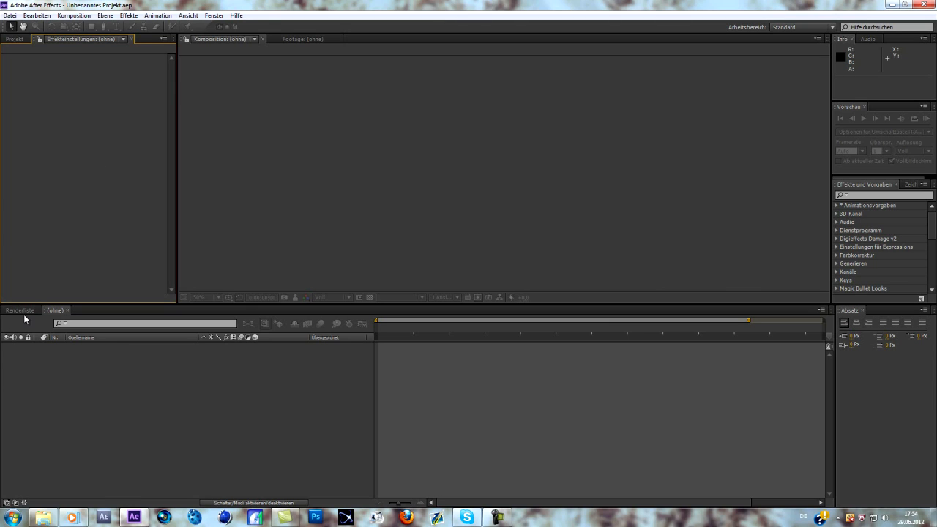
pyautogui.click(19, 309)
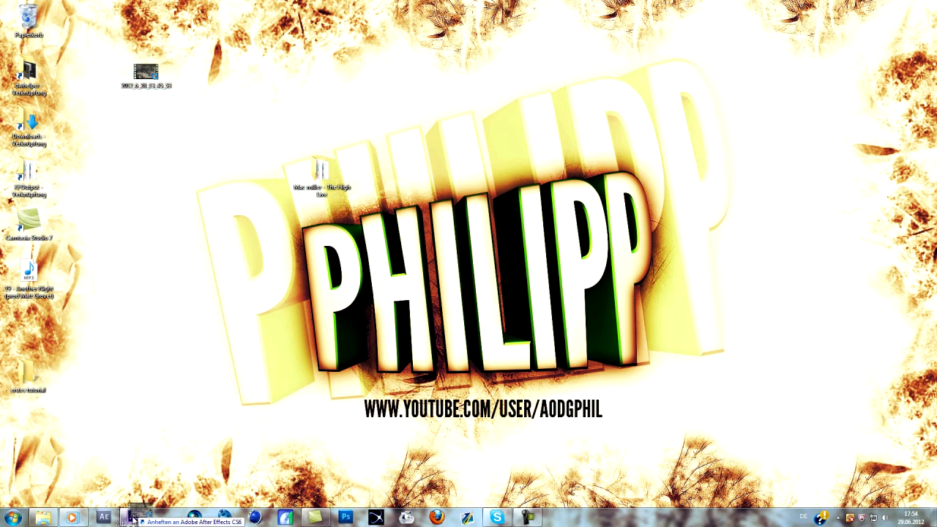
# Bring After Effects back and scrub the piazza clip through early, middle and later frames.
pyautogui.click(120, 517)
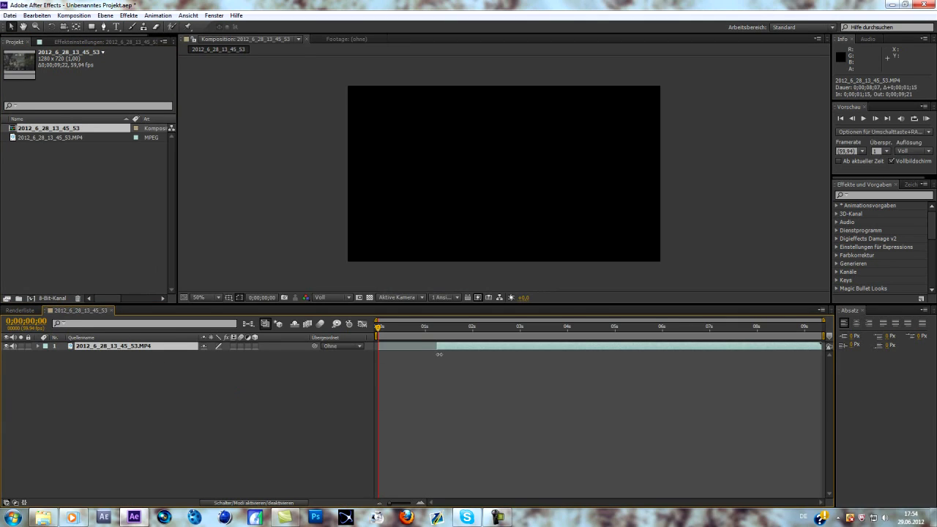
pyautogui.click(380, 327)
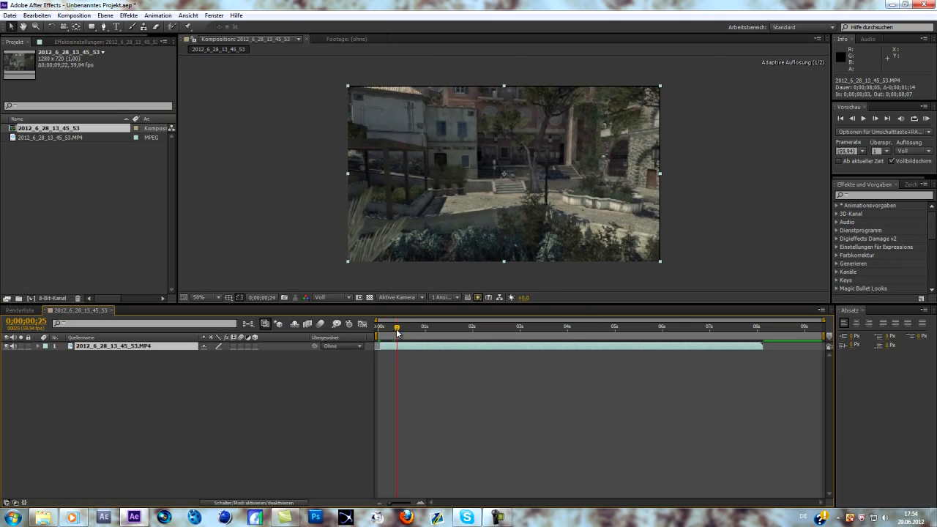
pyautogui.click(432, 326)
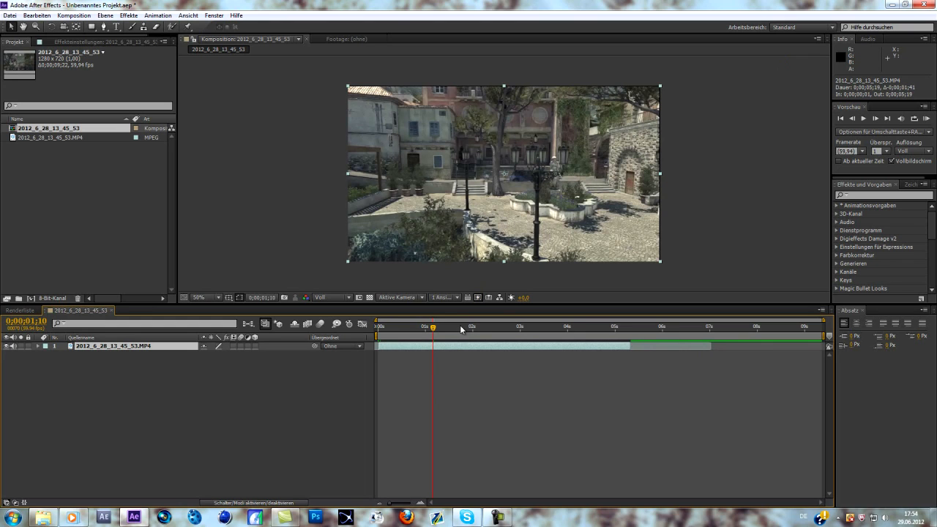
pyautogui.click(606, 327)
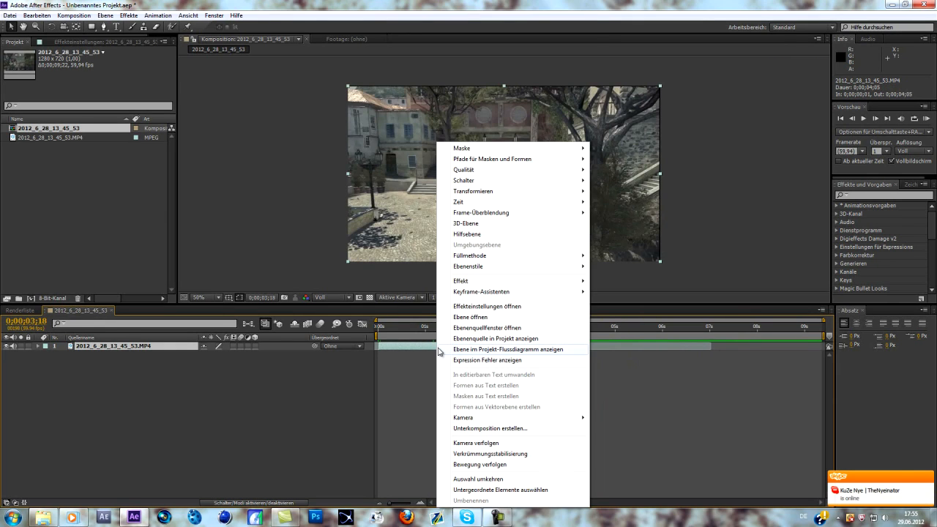
# Apply Kamera verfolgen (3D Camera Tracker) to the piazza footage layer.
pyautogui.click(475, 443)
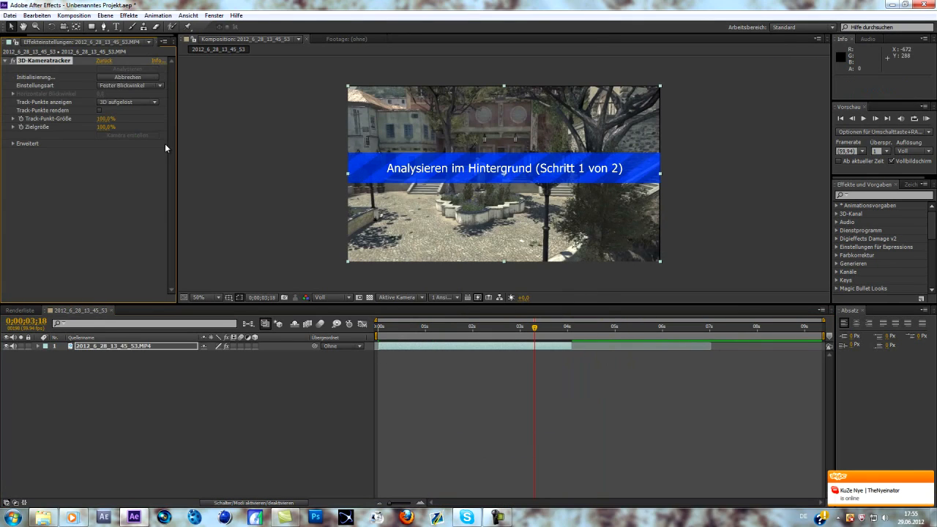
pyautogui.moveTo(159, 130)
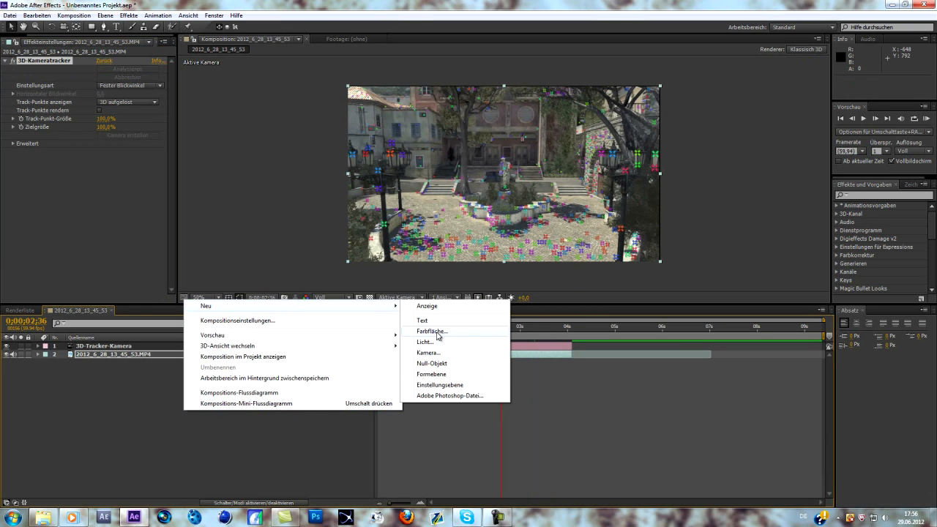
# Add a new white solid layer to the composition and dismiss the layer menu.
pyautogui.click(432, 331)
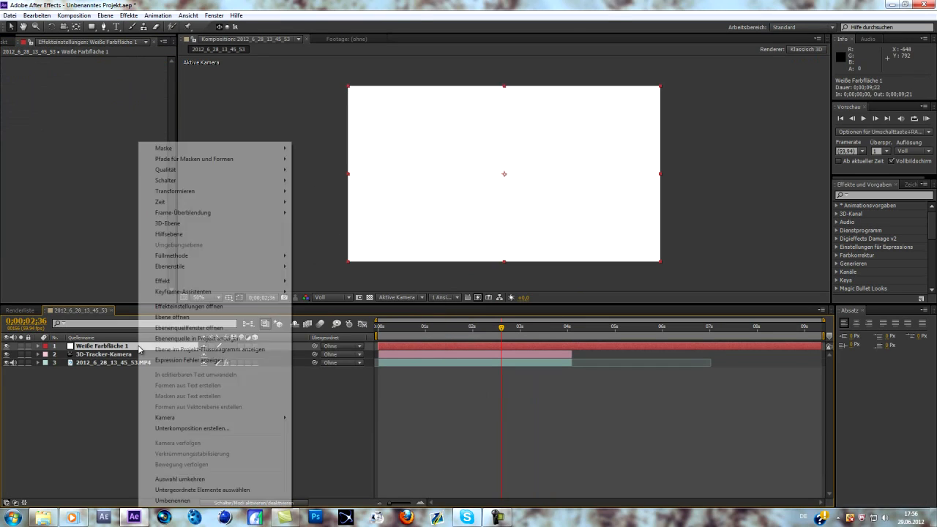
pyautogui.click(206, 200)
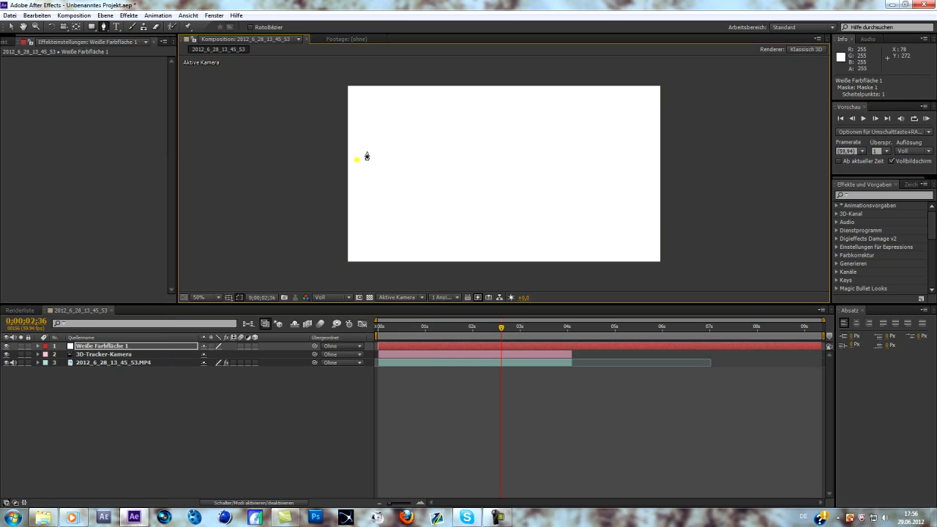
# Draw curved Pen vertices left to right, extending the wavy mask toward the right edge.
pyautogui.moveTo(357, 158); pyautogui.dragTo(407, 151)
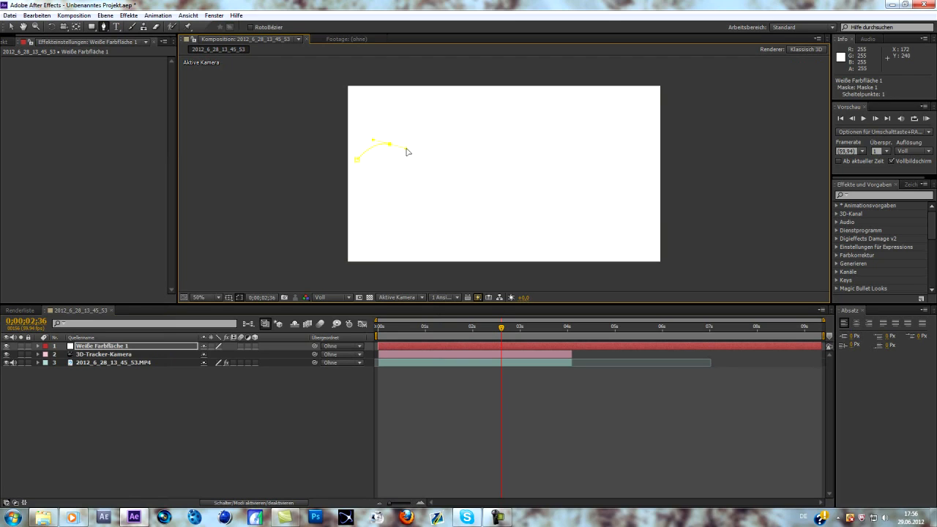
pyautogui.click(434, 167)
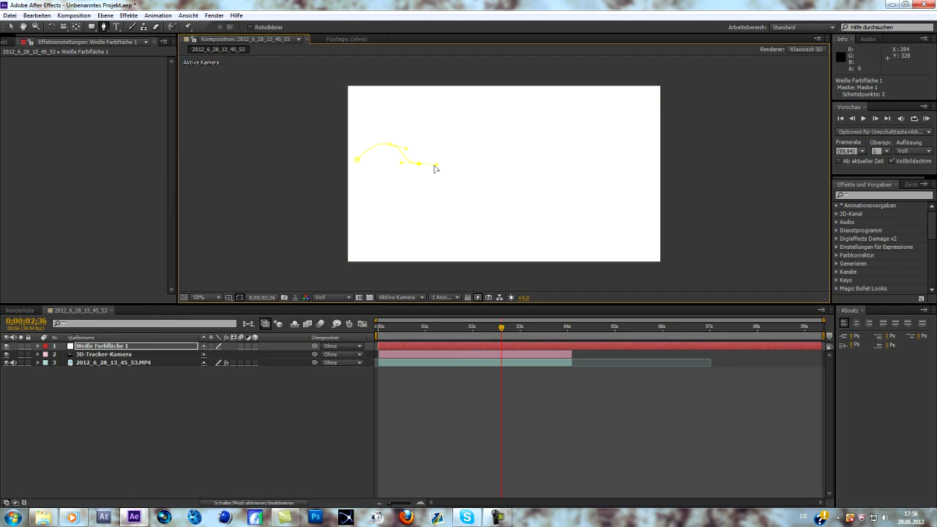
pyautogui.moveTo(437, 169)
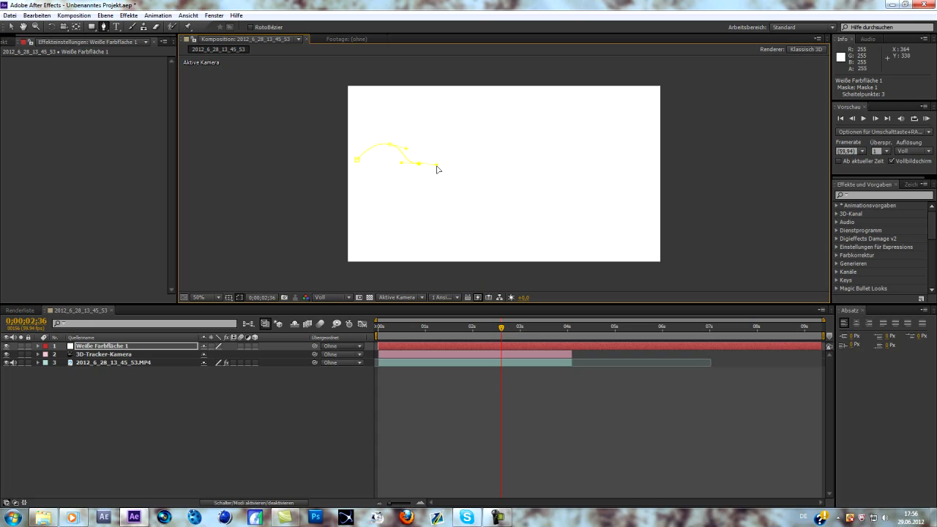
pyautogui.moveTo(454, 153)
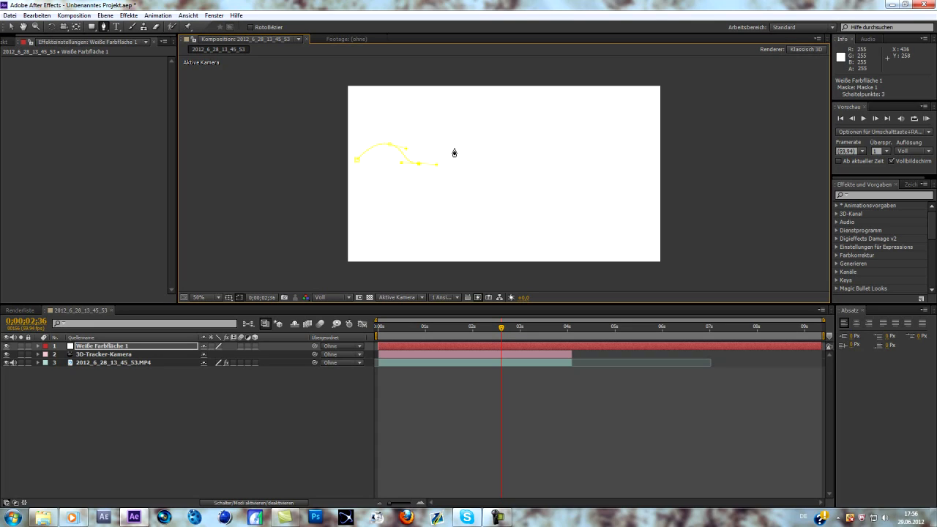
pyautogui.click(476, 147)
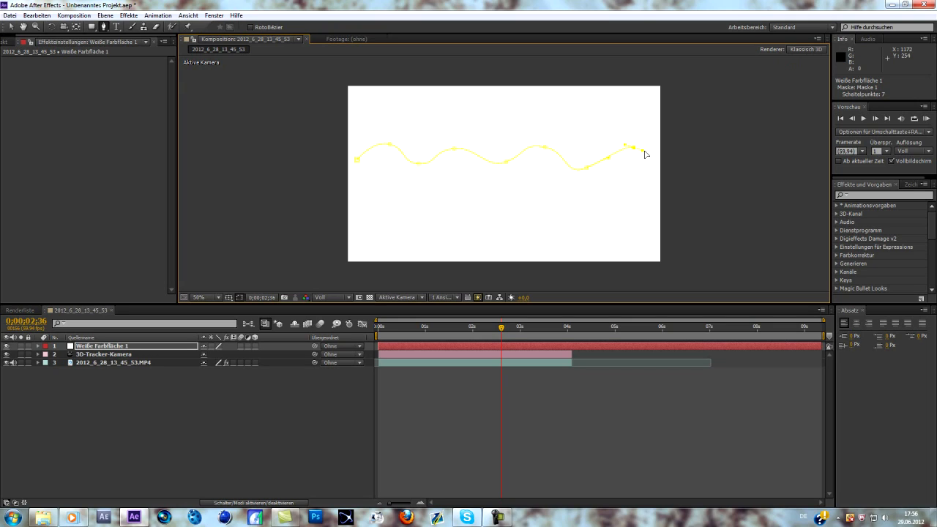
pyautogui.click(644, 151)
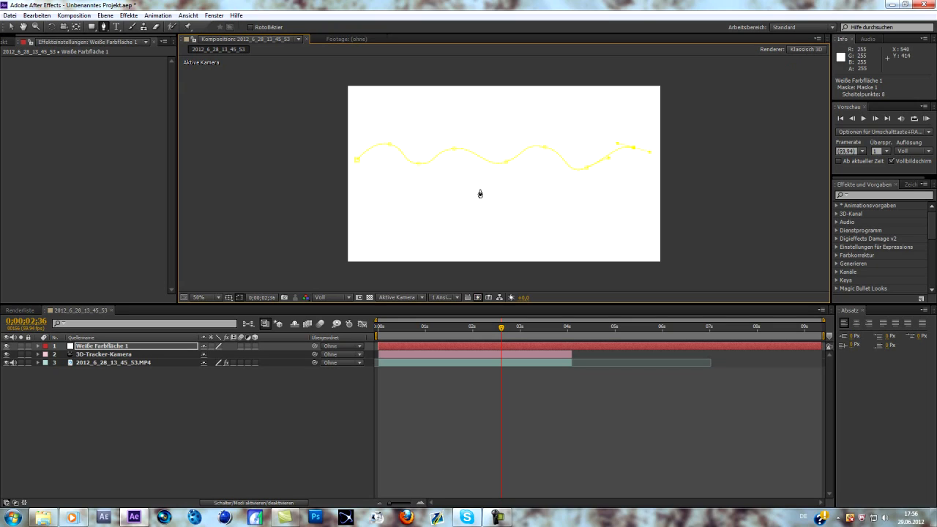
pyautogui.moveTo(470, 151)
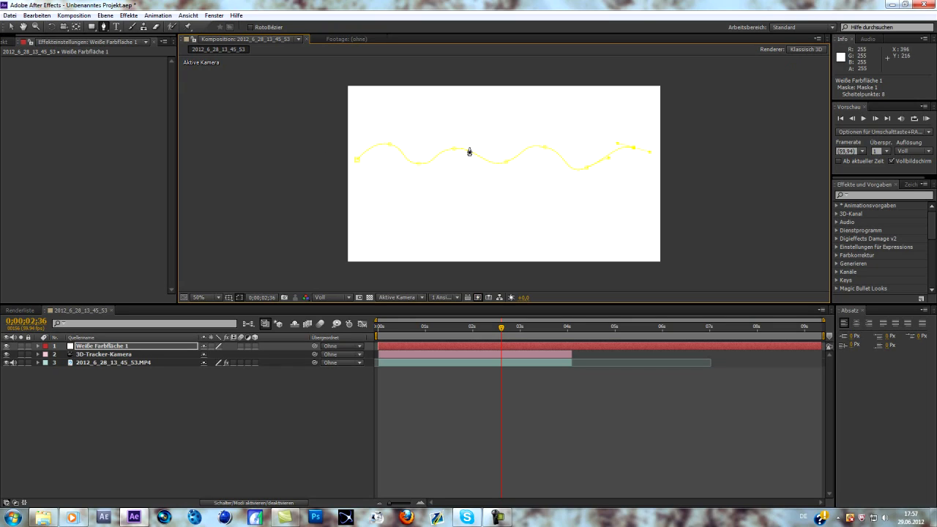
pyautogui.moveTo(371, 246)
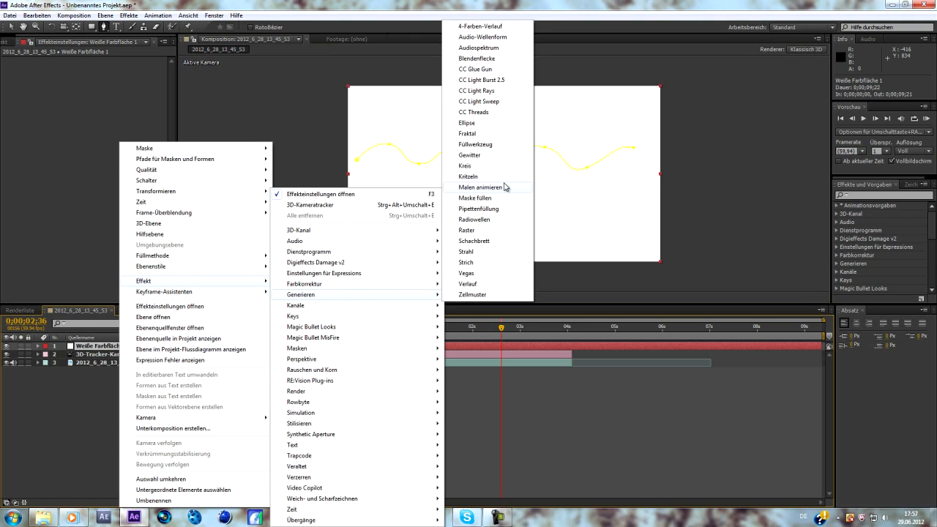
pyautogui.moveTo(472, 262)
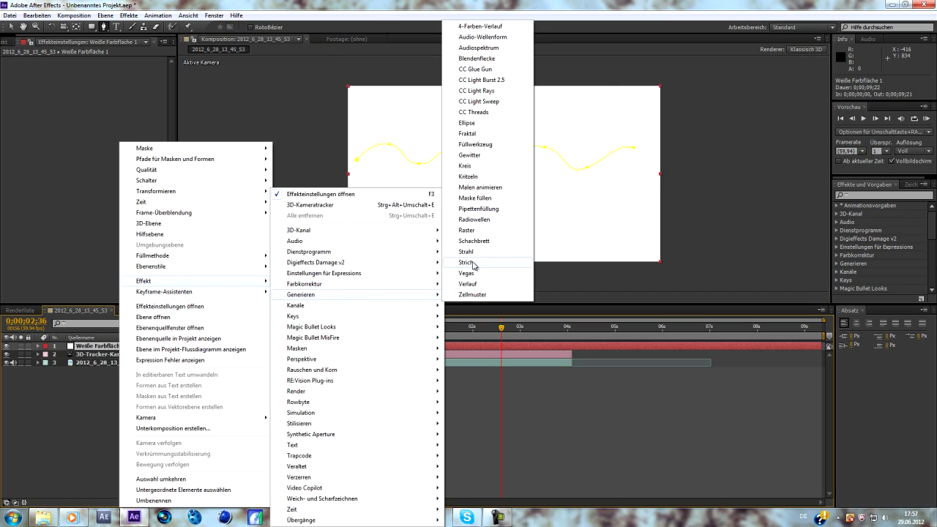
# Add the Strich (Stroke) effect to Weiße Farbfläche 1 and open the Malstil dropdown.
pyautogui.click(469, 262)
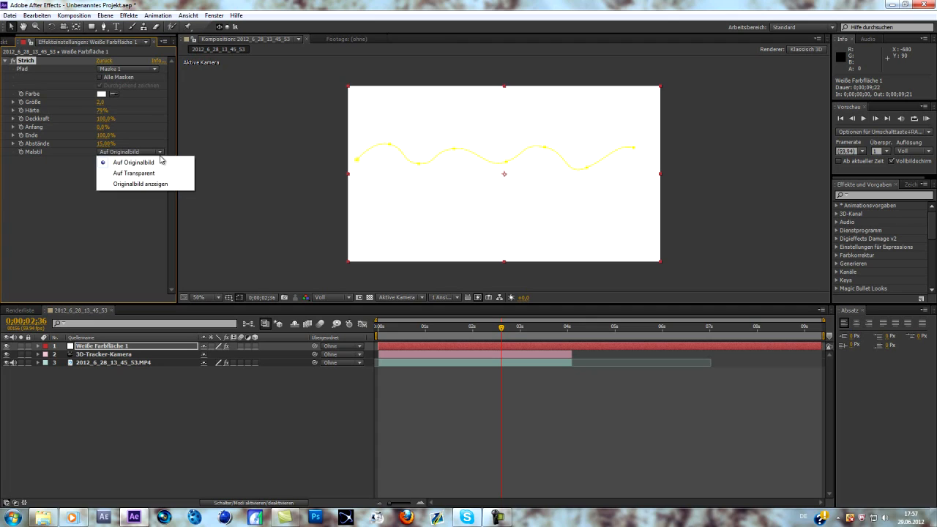
pyautogui.click(140, 184)
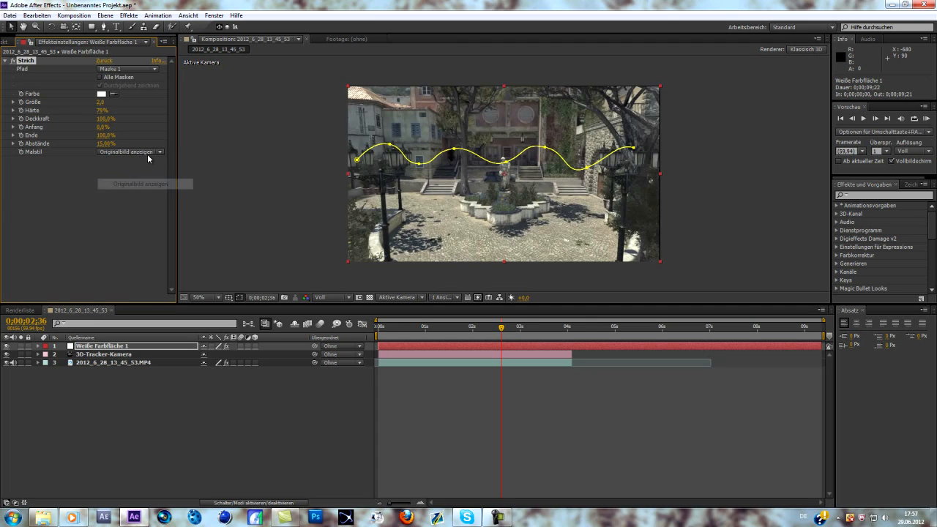
pyautogui.moveTo(362, 131)
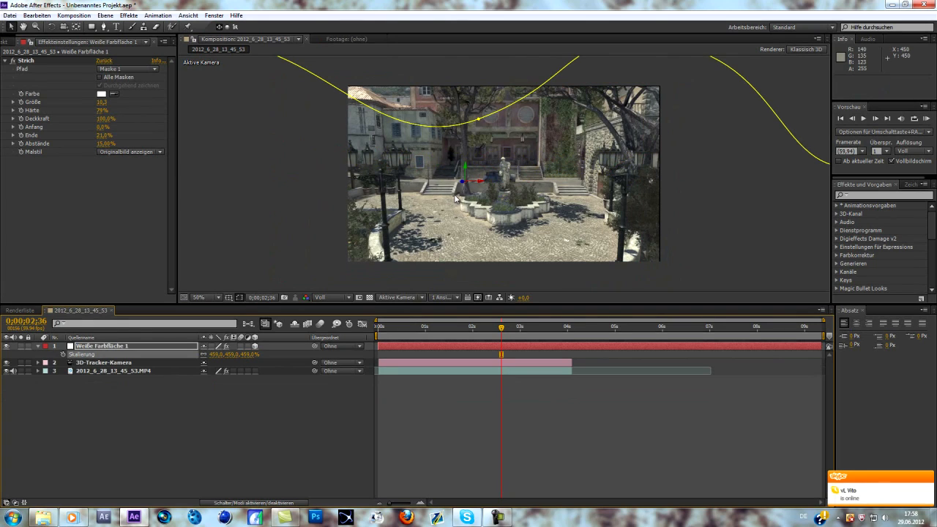
# Zoom out to see the whole wavy path and scrub the timeline to two seconds.
pyautogui.click(207, 297)
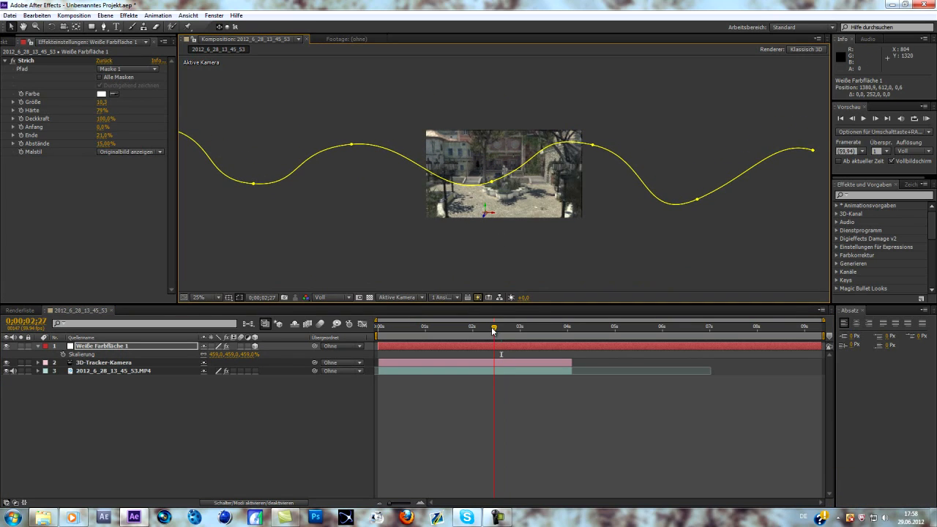
pyautogui.moveTo(494, 326); pyautogui.dragTo(425, 325)
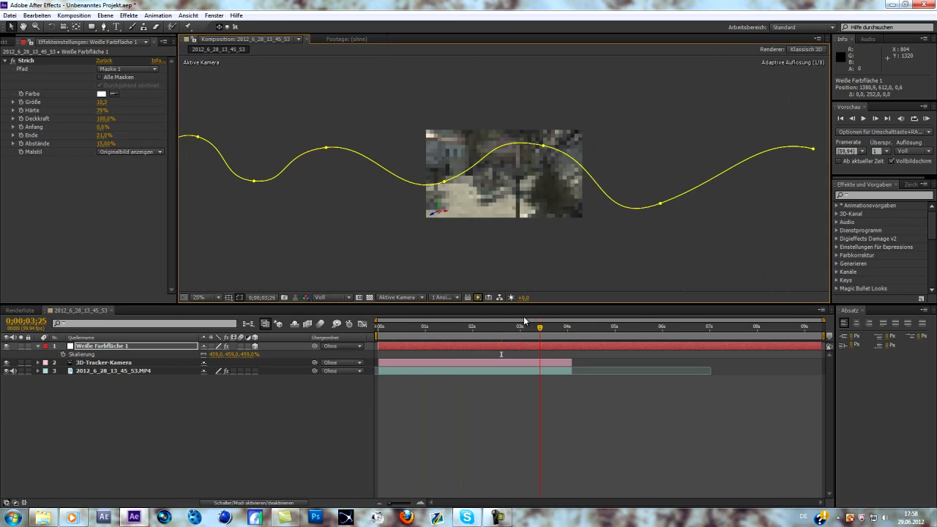
pyautogui.click(506, 326)
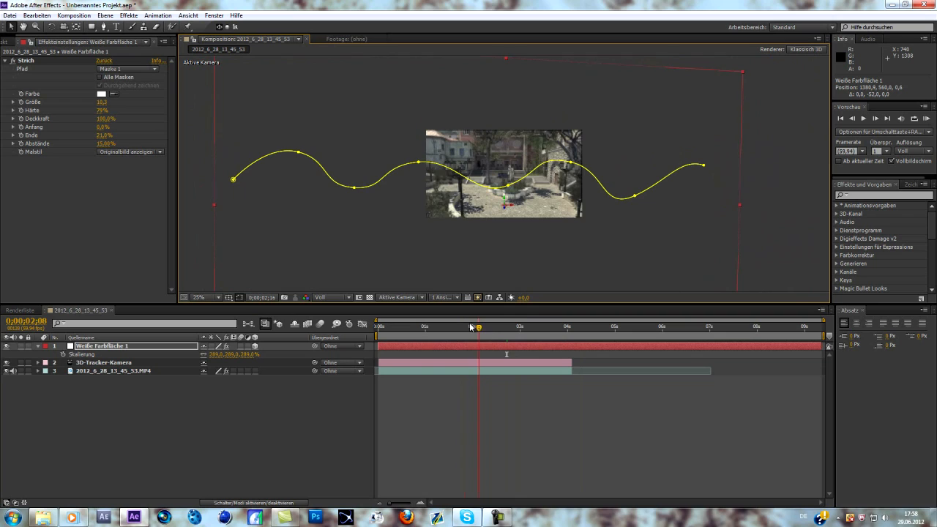
pyautogui.click(377, 326)
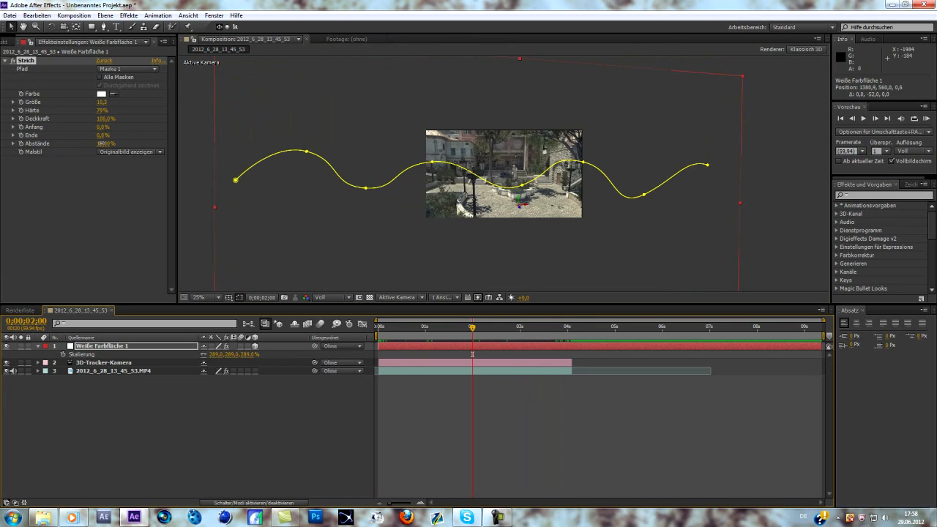
# At frame 0, set a keyframe on the stroke's Ende and set preview resolution to Halb.
pyautogui.click(468, 326)
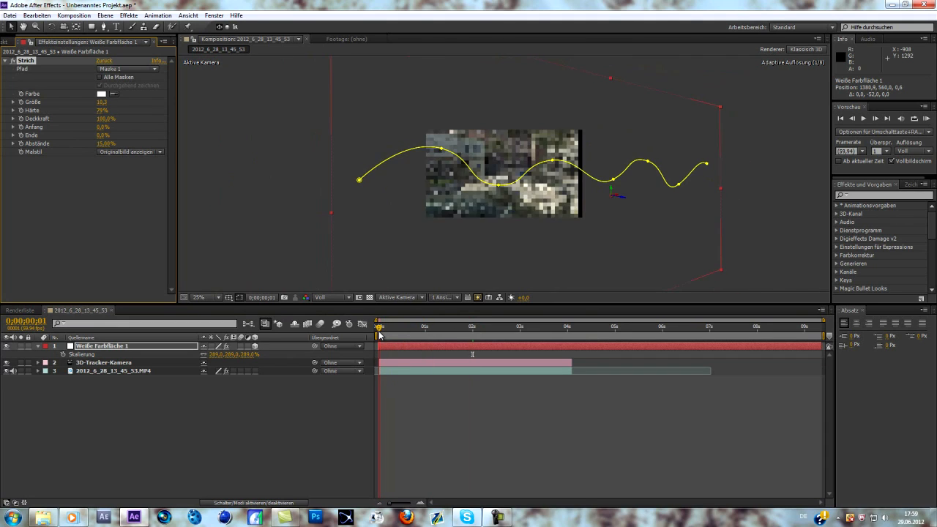
pyautogui.click(381, 325)
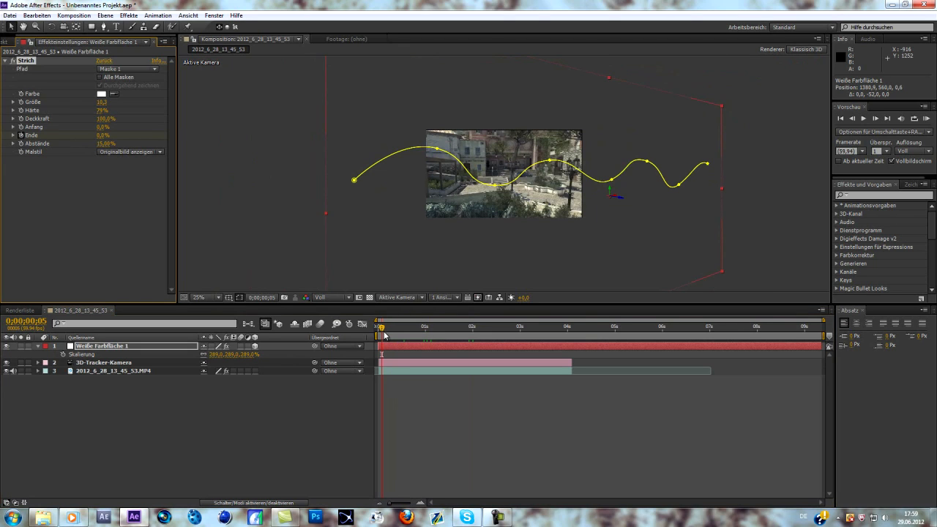
pyautogui.click(524, 326)
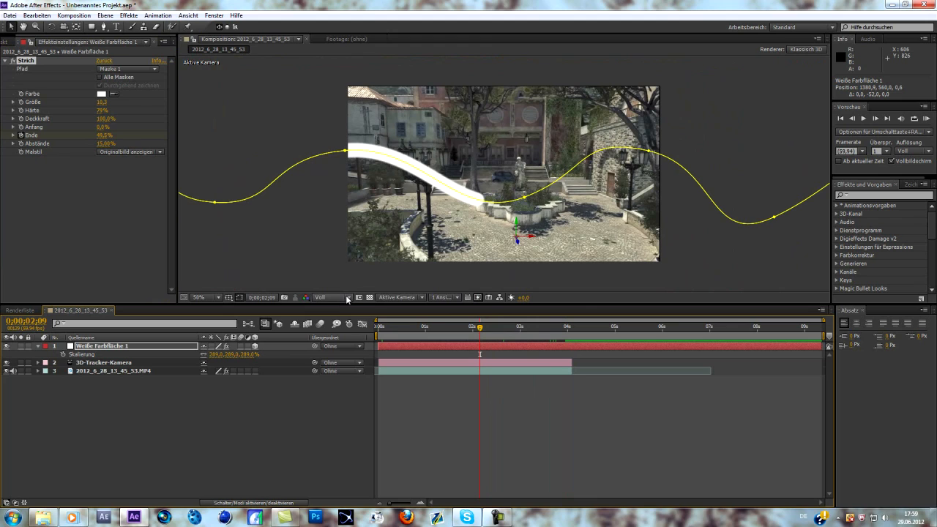
pyautogui.click(326, 297)
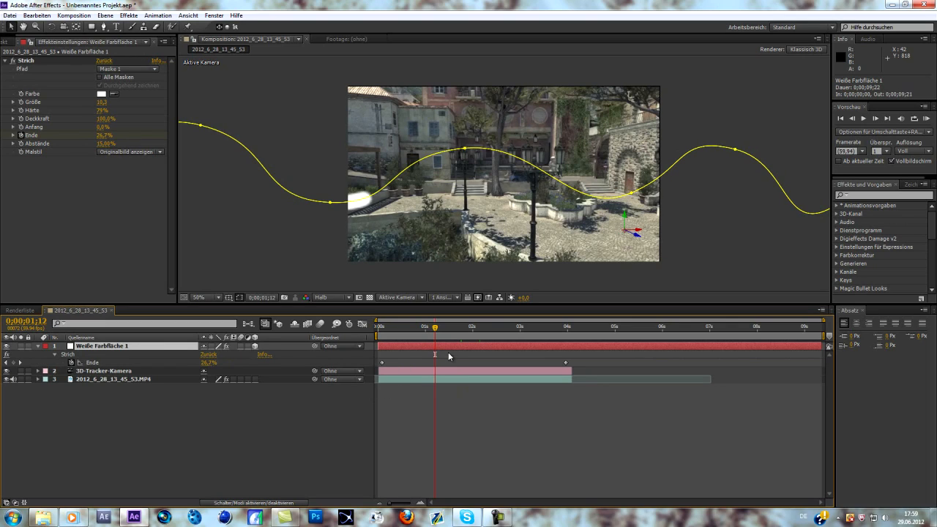
# Shift the early Ende keyframe and scrub to about four seconds, previewing the stroke.
pyautogui.moveTo(434, 326); pyautogui.dragTo(428, 326)
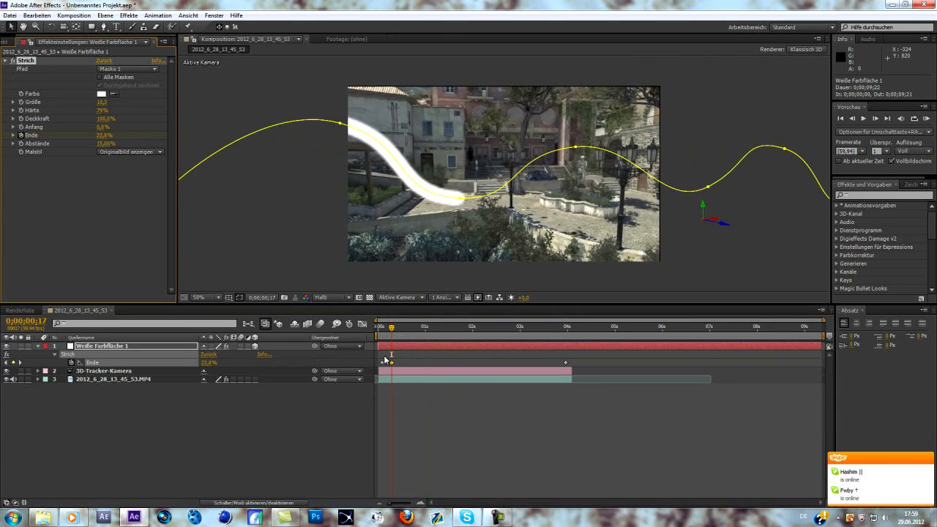
pyautogui.moveTo(390, 326); pyautogui.dragTo(411, 326)
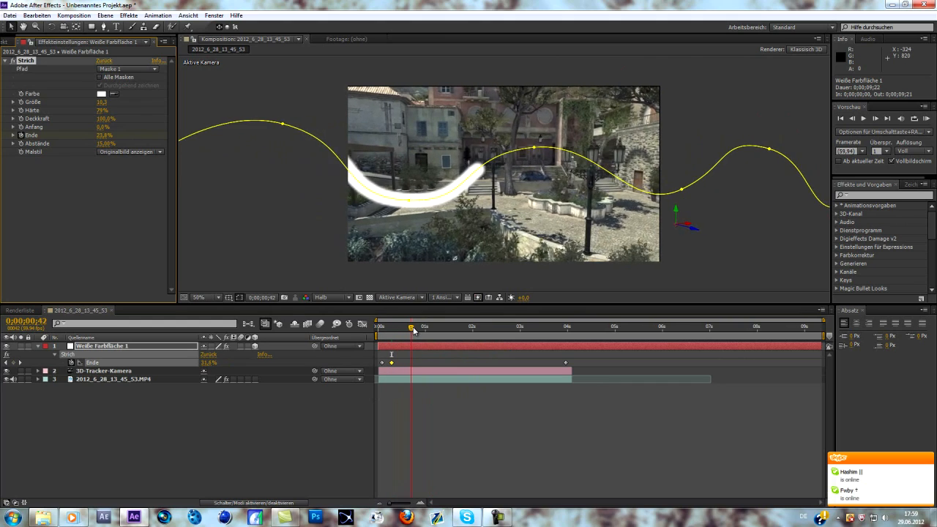
pyautogui.moveTo(411, 325); pyautogui.dragTo(459, 326)
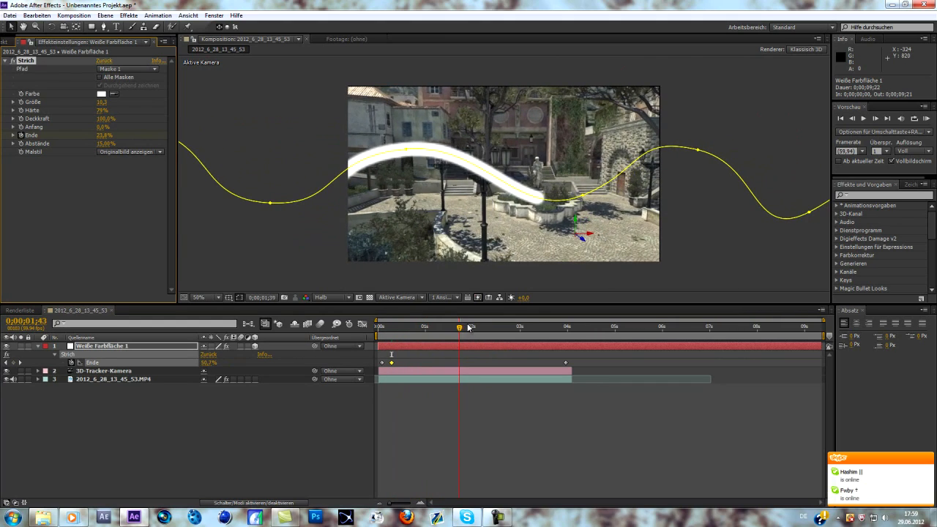
pyautogui.moveTo(459, 326); pyautogui.dragTo(520, 326)
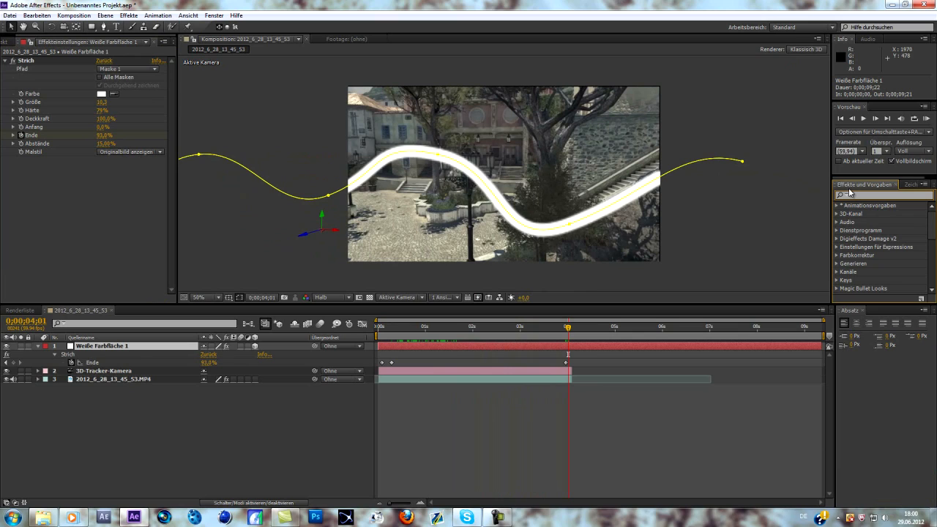
# Search 'leuchten' and apply Leuchten (Glow) to the solid, then scrub further into the clip.
pyautogui.write('leuchten')
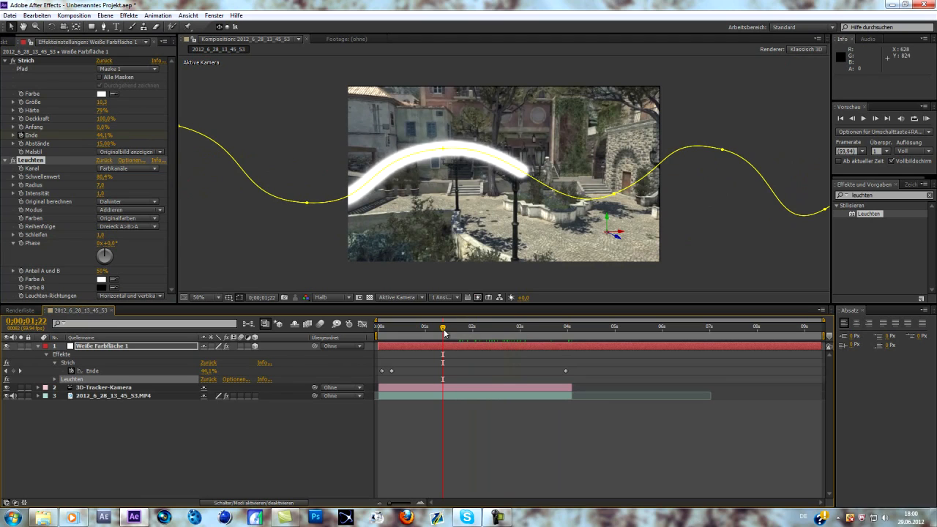
pyautogui.moveTo(443, 326); pyautogui.dragTo(455, 326)
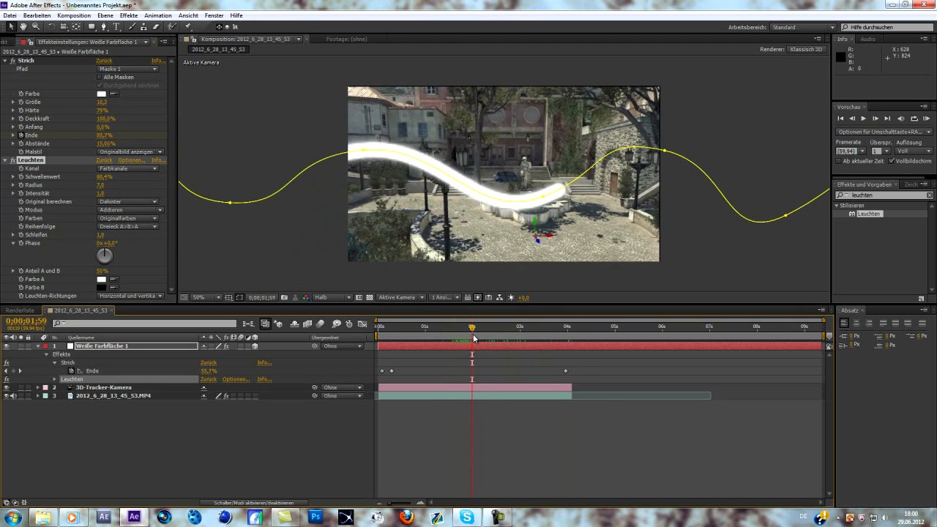
pyautogui.moveTo(418, 332)
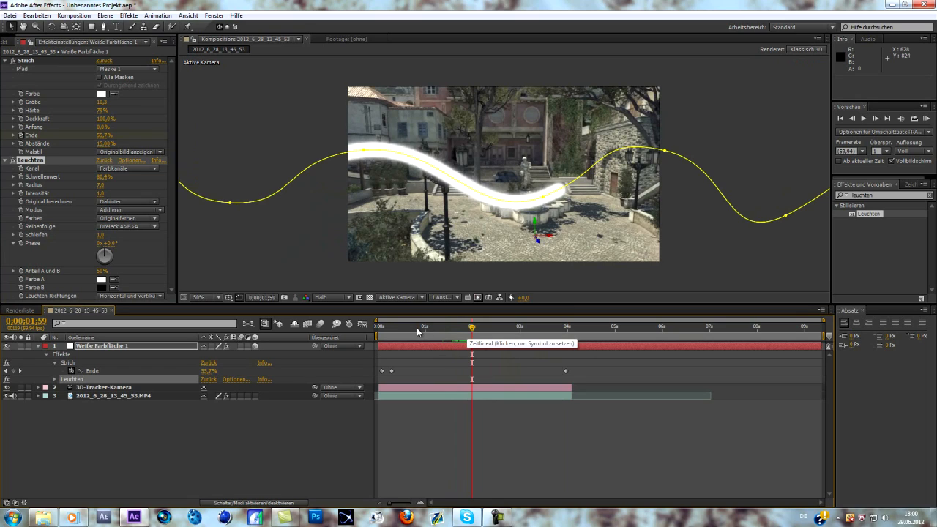
pyautogui.moveTo(457, 175)
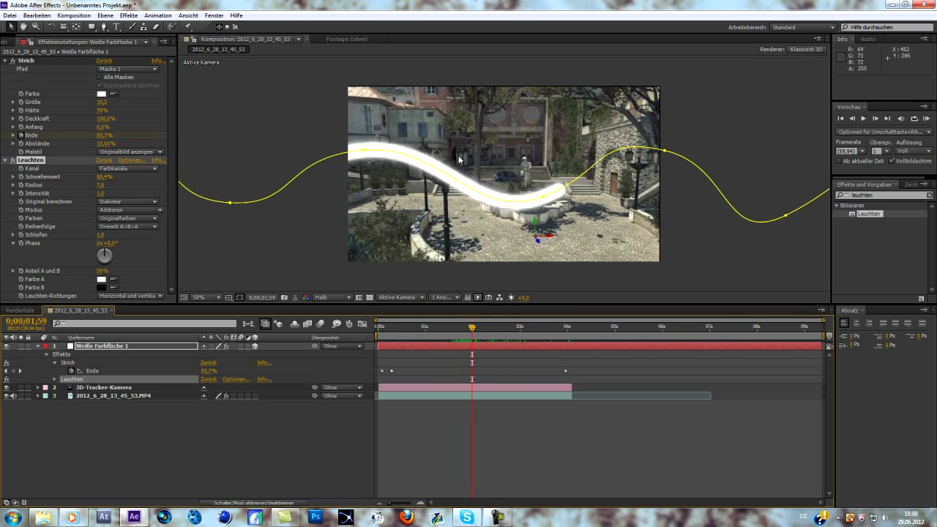
pyautogui.moveTo(461, 165)
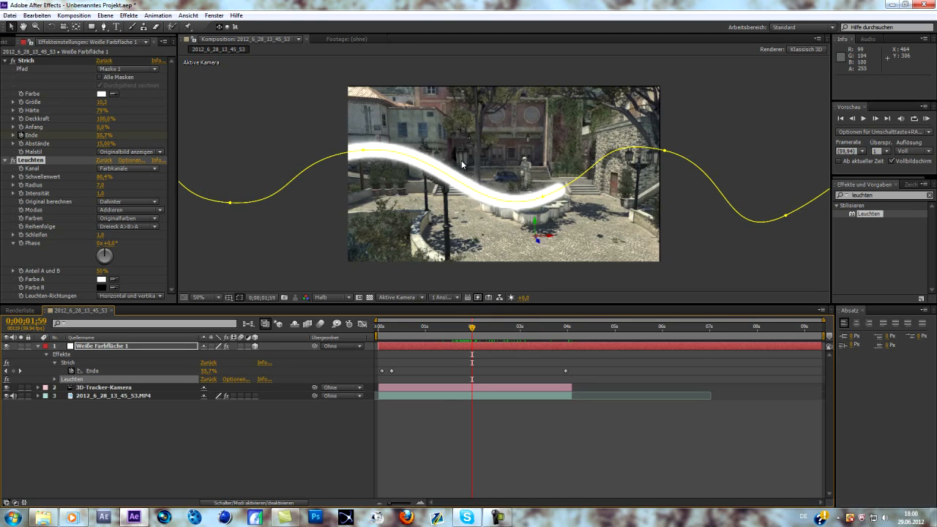
pyautogui.click(198, 297)
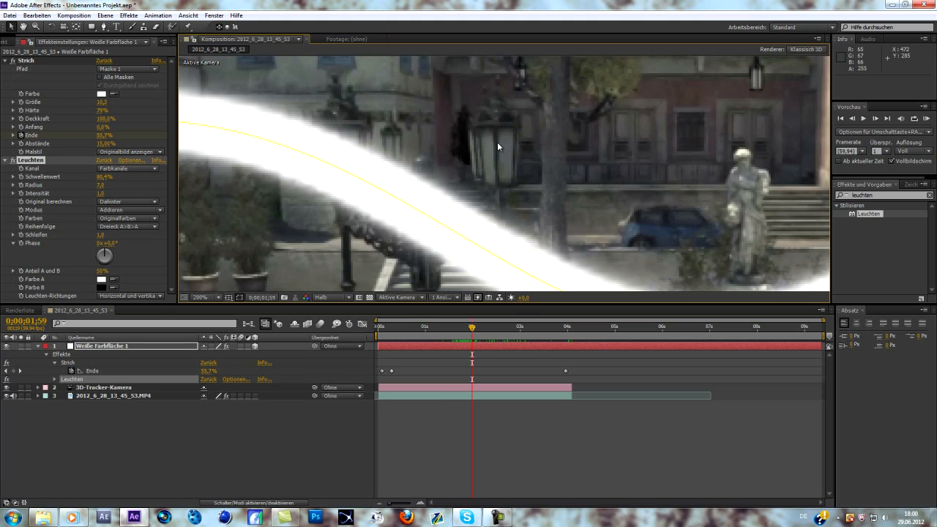
pyautogui.moveTo(509, 123)
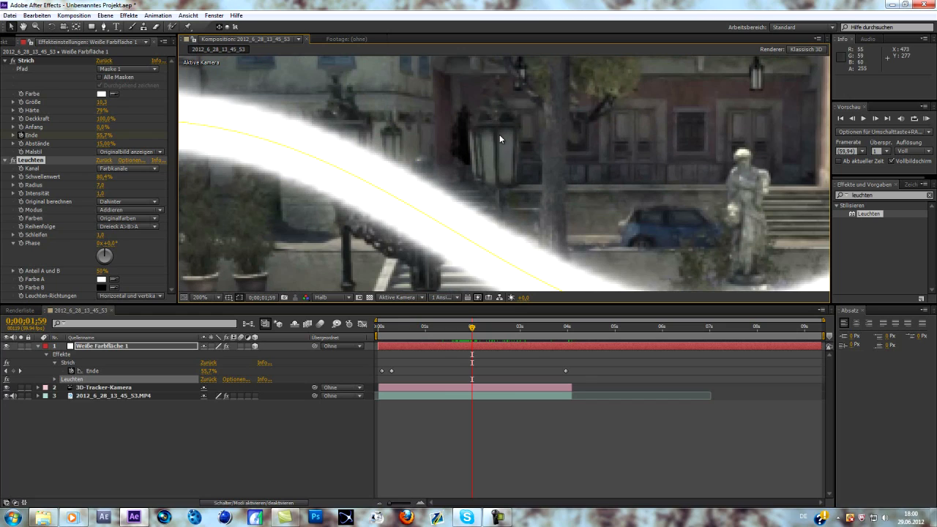
pyautogui.moveTo(349, 216)
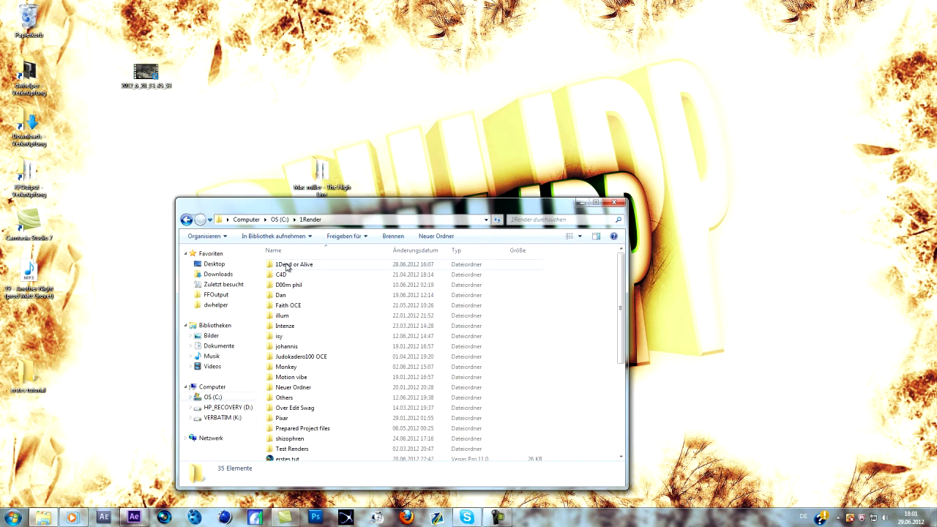
# Open the 1Dead or Alive folder and launch the rendered Ohne Titel movie.
pyautogui.doubleClick(293, 264)
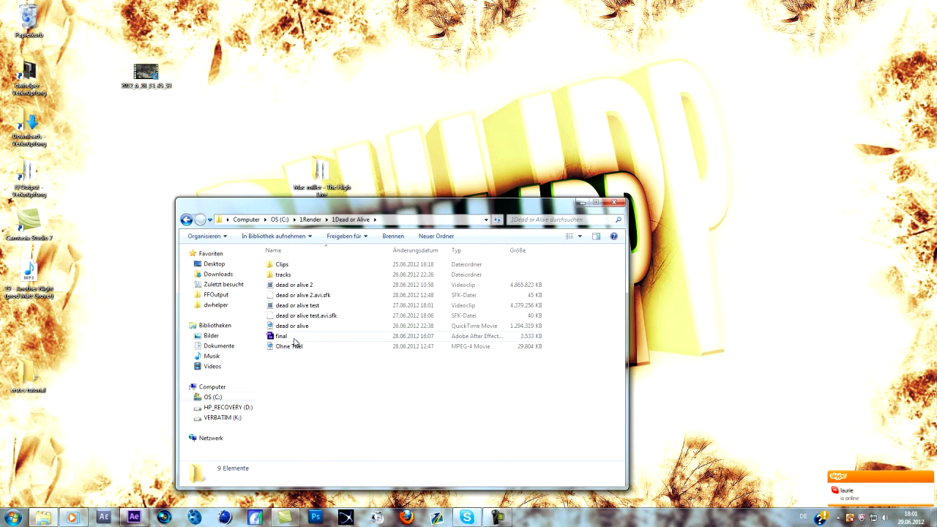
pyautogui.click(288, 345)
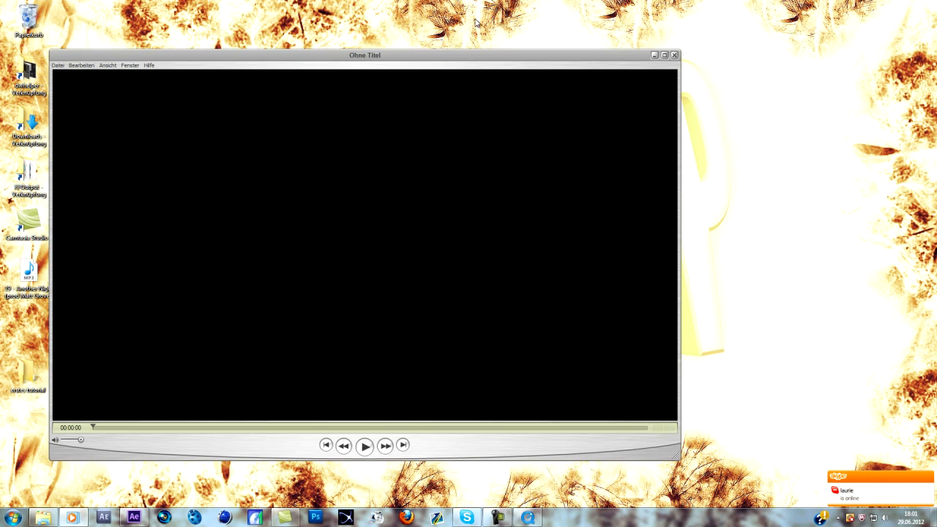
# Play the rendered 'Ohne Titel' movie in QuickTime Player, then close the player.
pyautogui.click(663, 55)
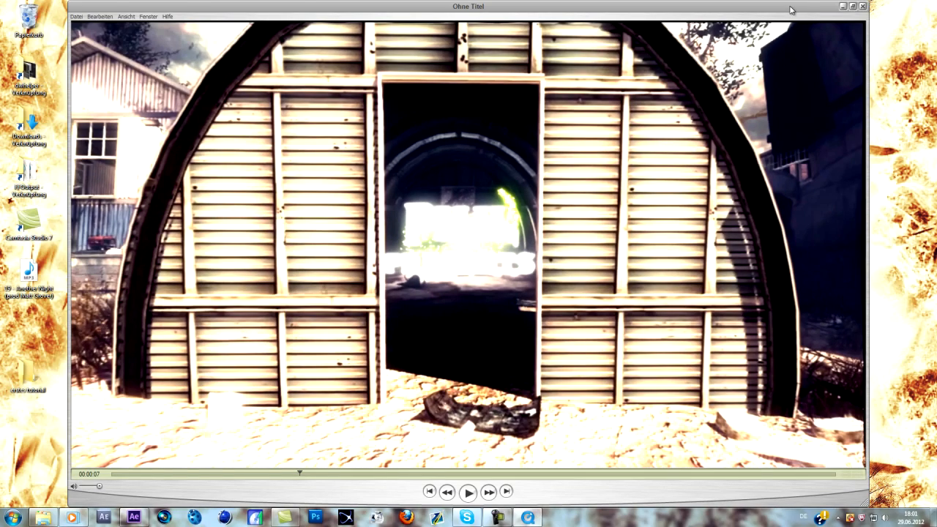
pyautogui.click(862, 6)
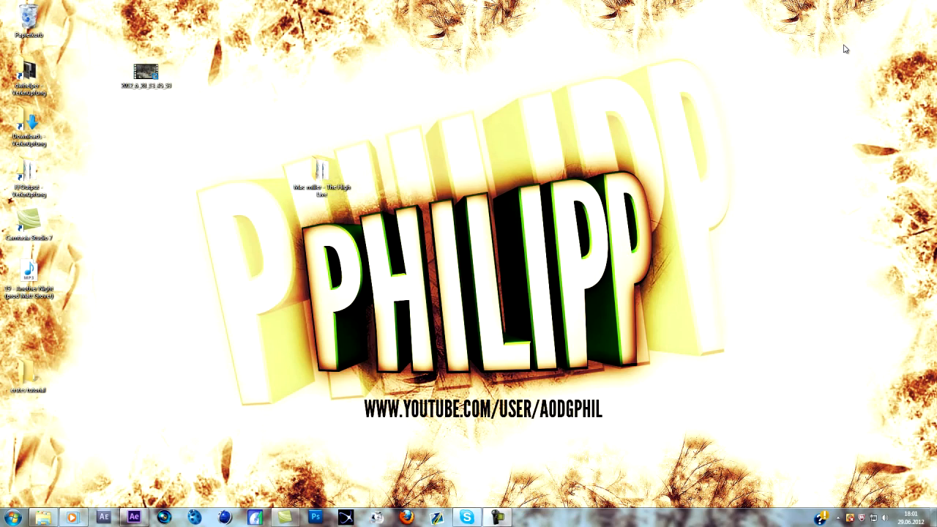